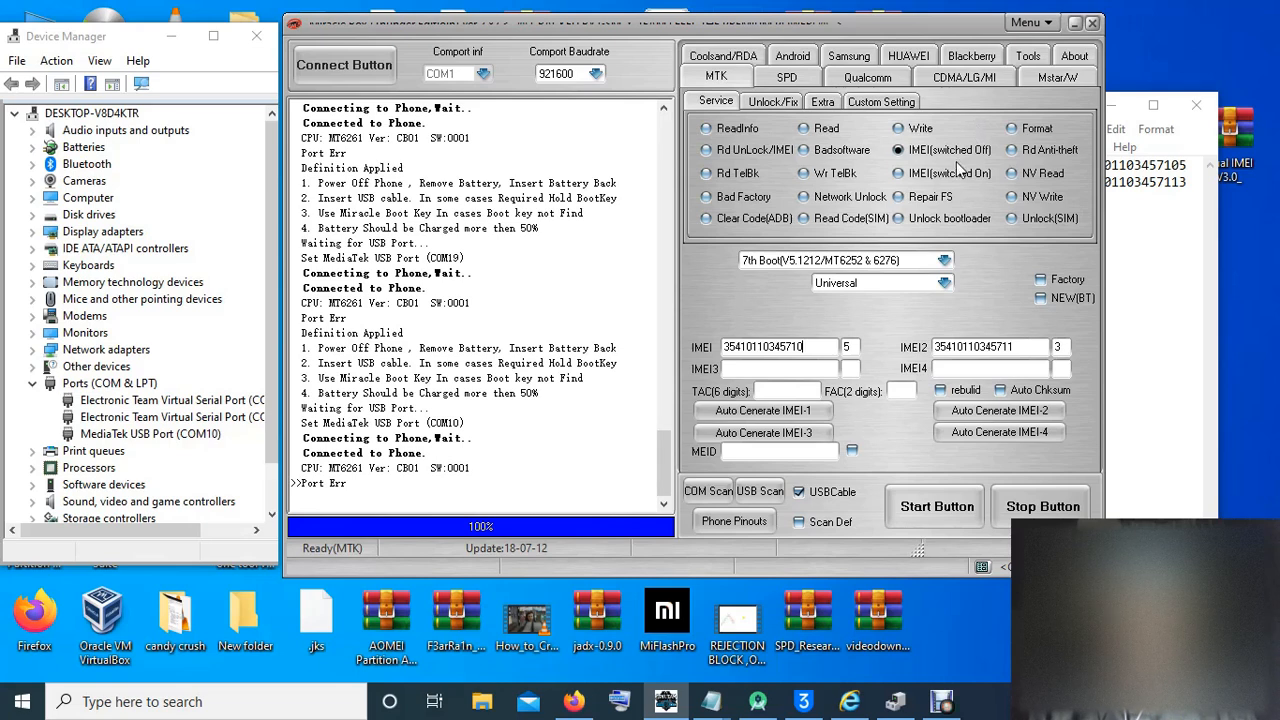
{"action": "mouse_move", "coordinate": [672, 316]}
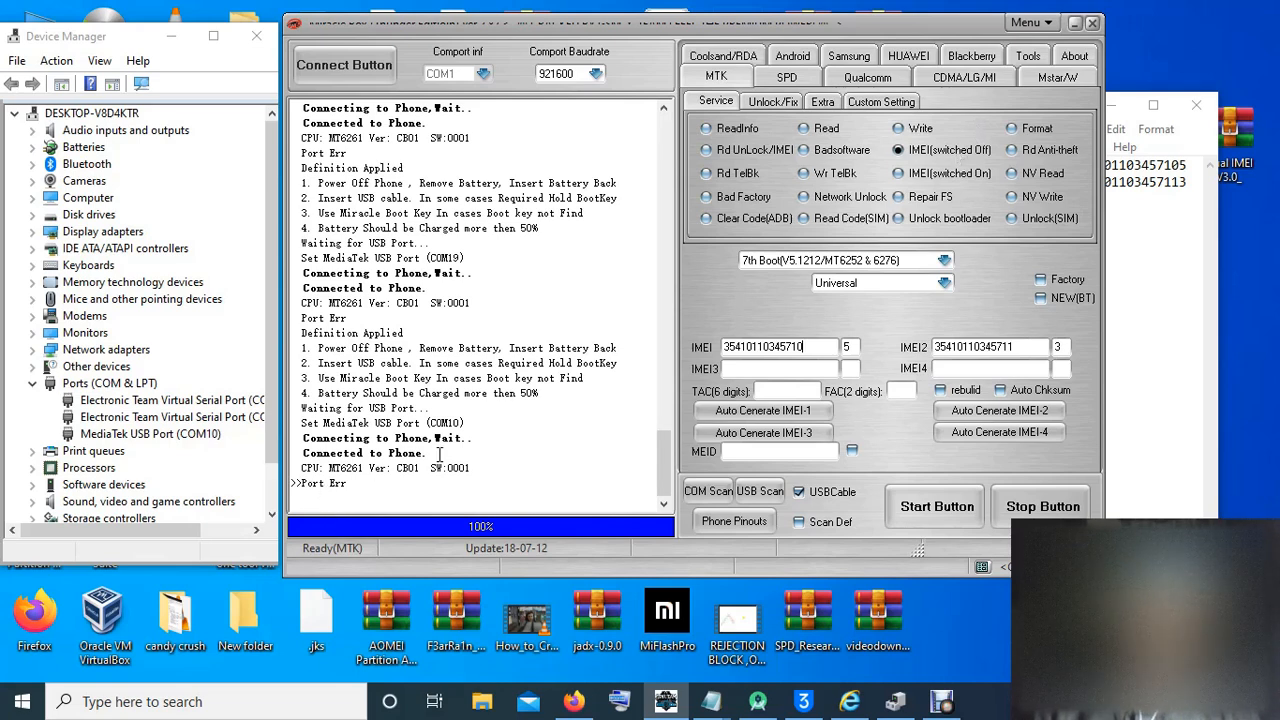
{"action": "mouse_move", "coordinate": [587, 413]}
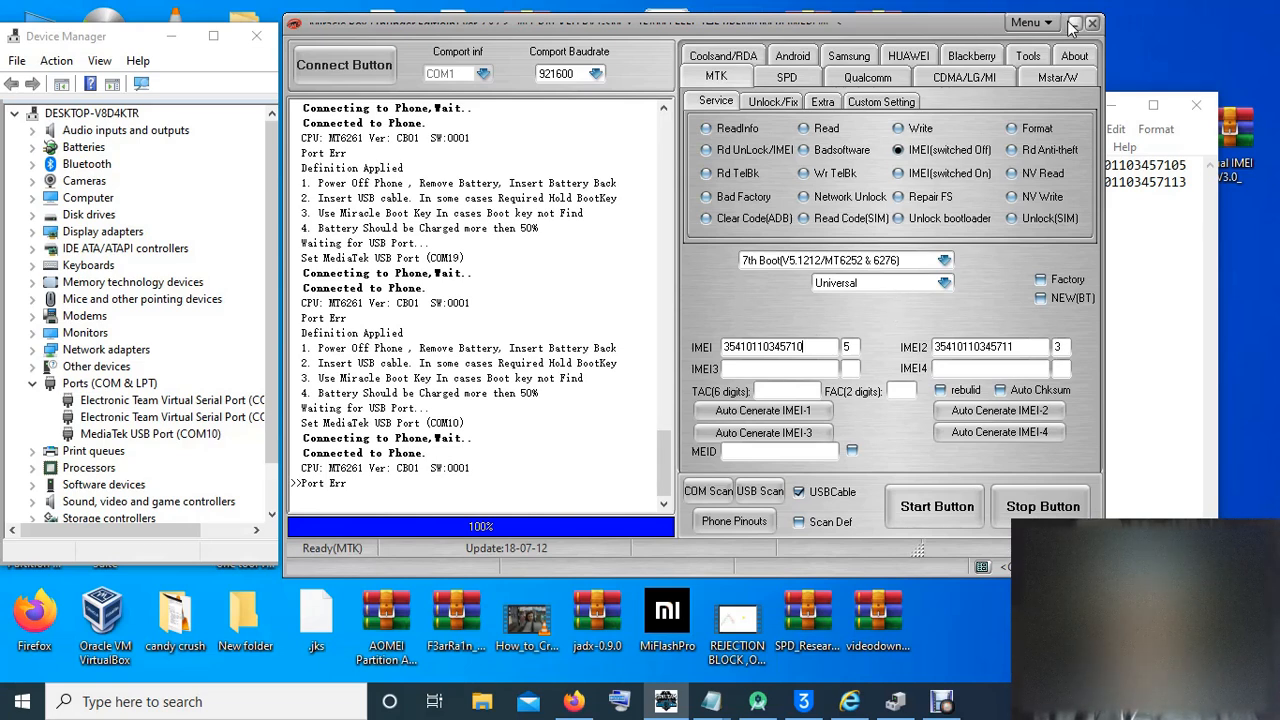
Minimize Miracle Box, dismiss the Navigation Canceled notice, and launch MTK_IMEI.exe from the archive
{"action": "left_click", "coordinate": [1074, 22]}
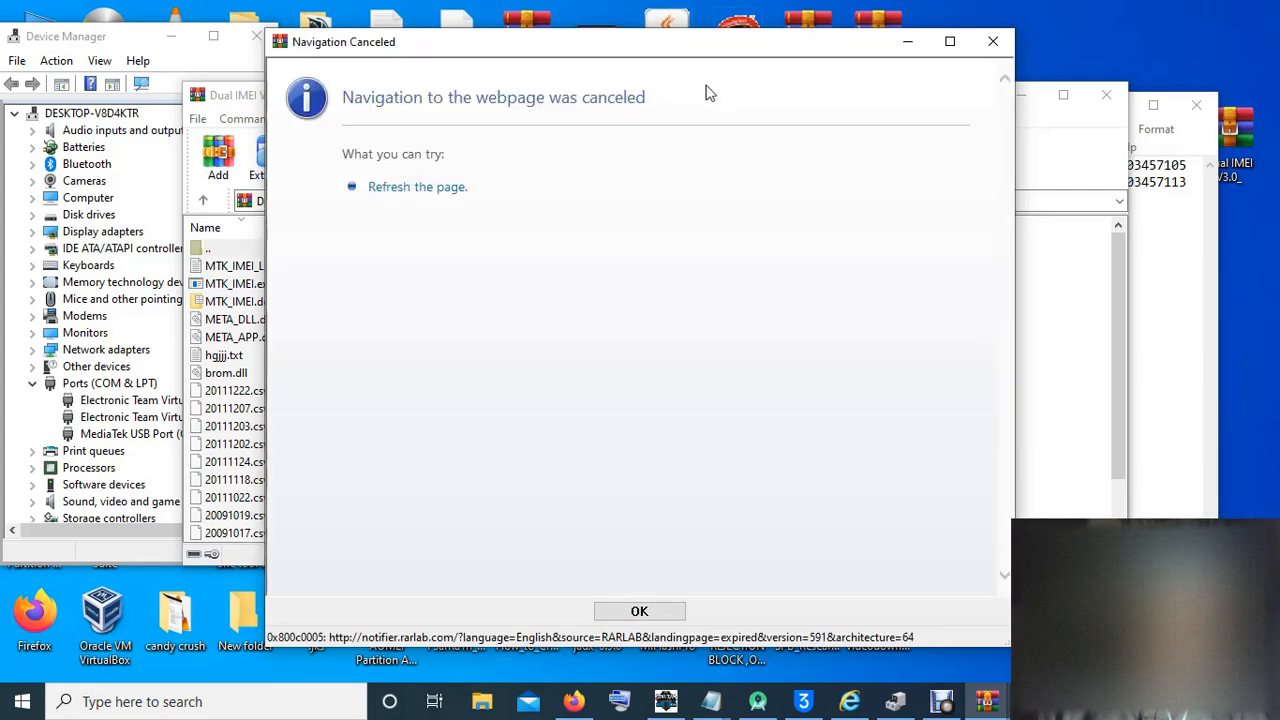
{"action": "left_click", "coordinate": [639, 611]}
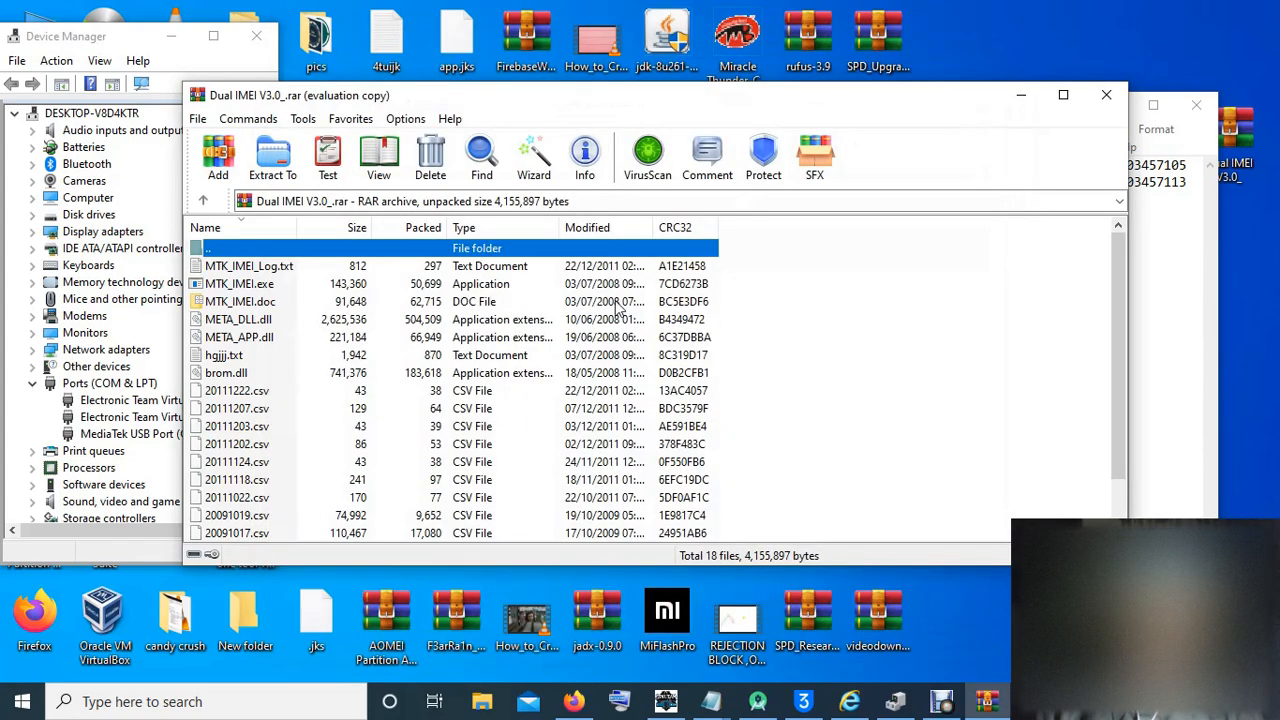
{"action": "left_click", "coordinate": [240, 284]}
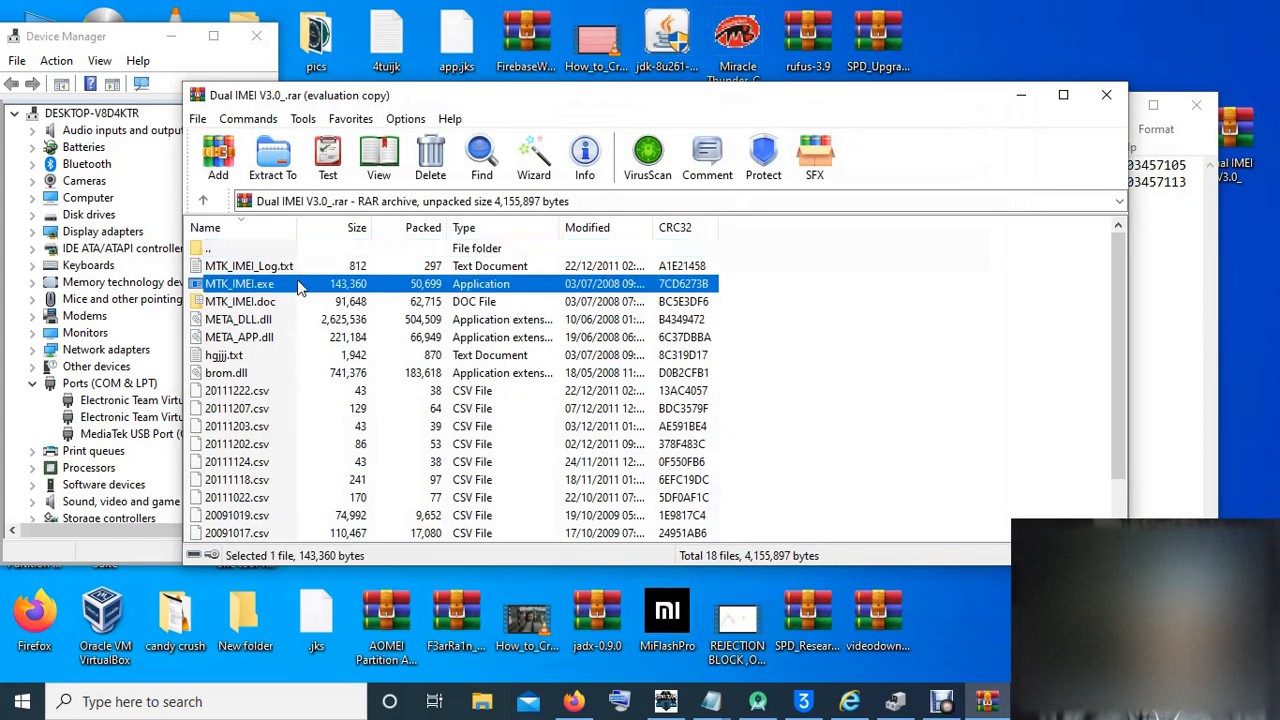
{"action": "double_click", "coordinate": [239, 283]}
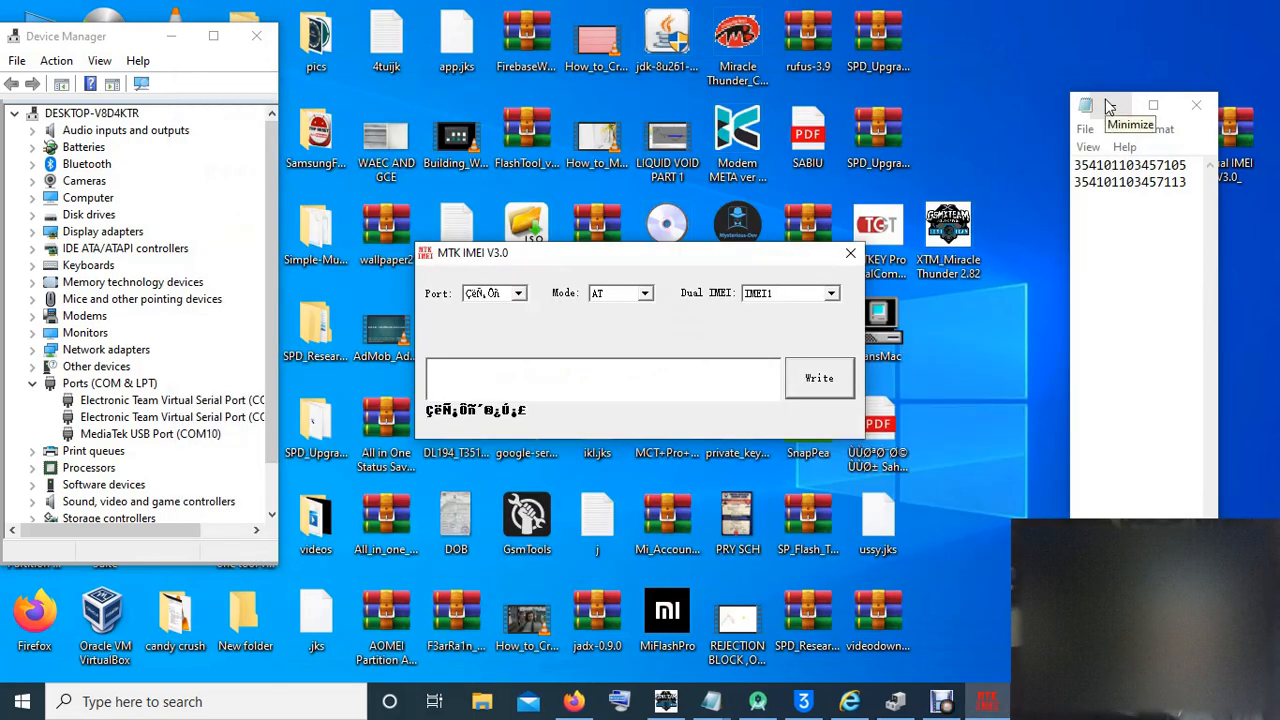
{"action": "left_click", "coordinate": [33, 112]}
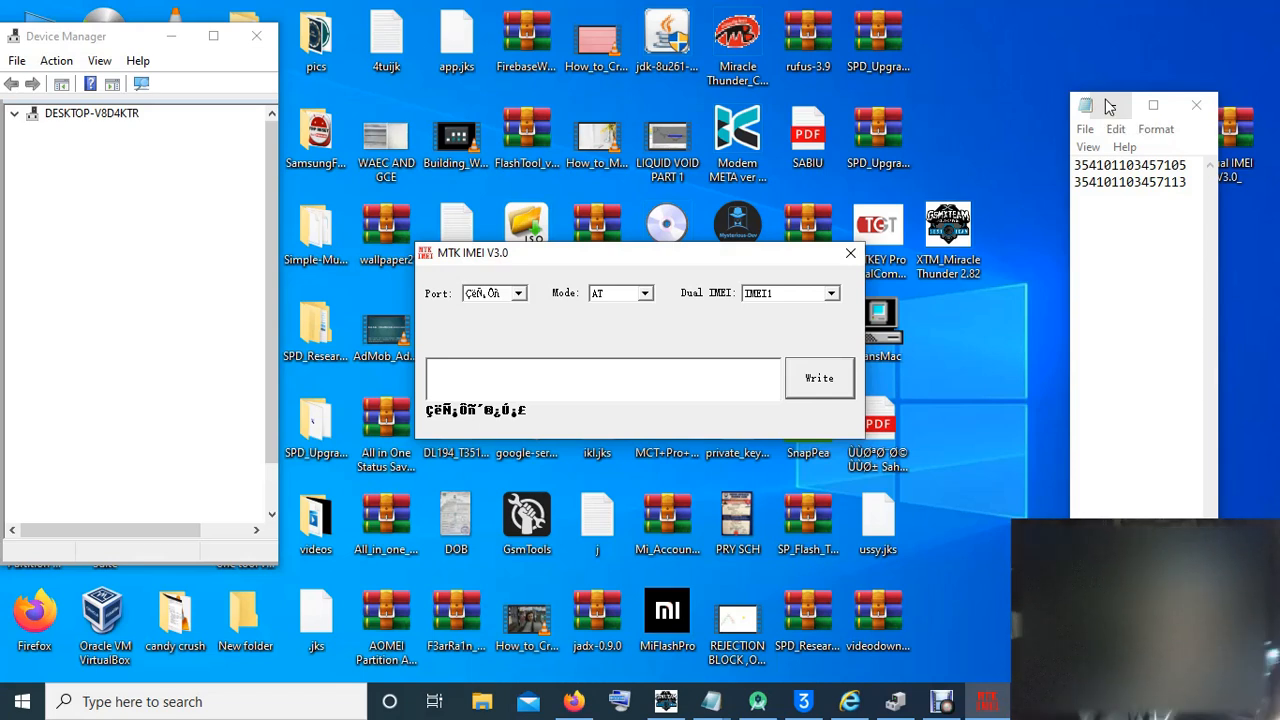
{"action": "left_click", "coordinate": [33, 112]}
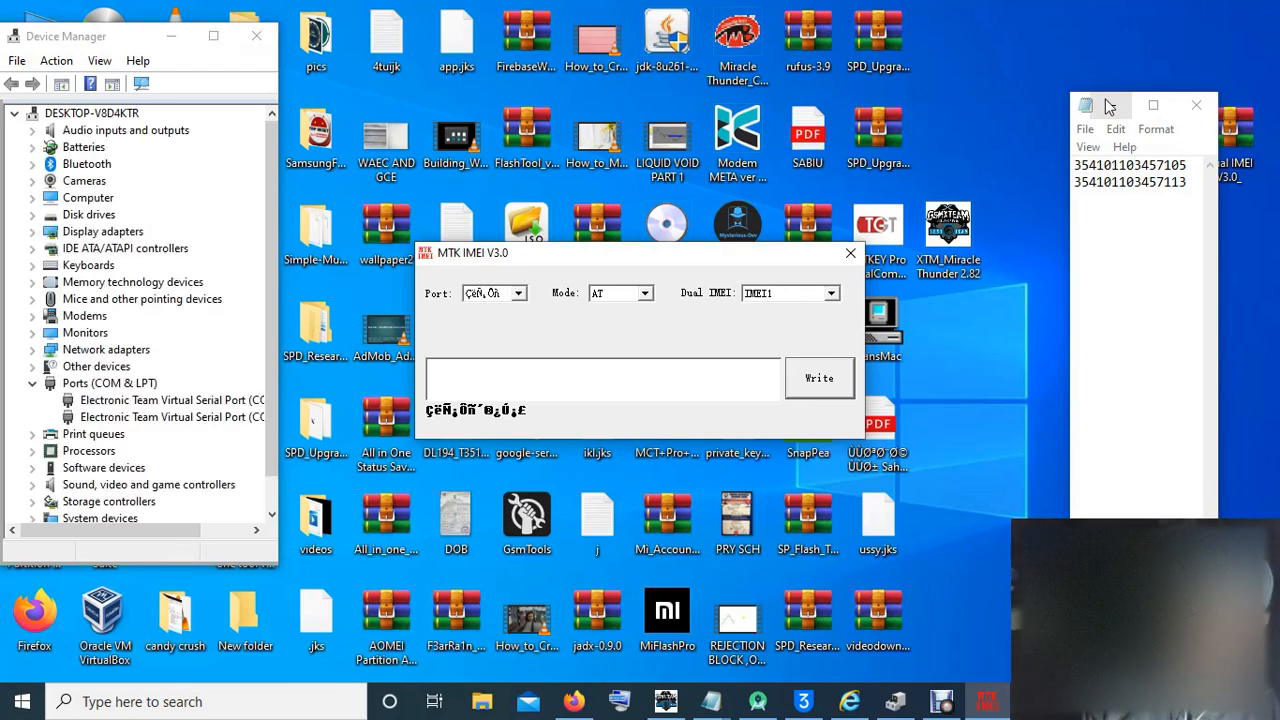
{"action": "left_click", "coordinate": [32, 112]}
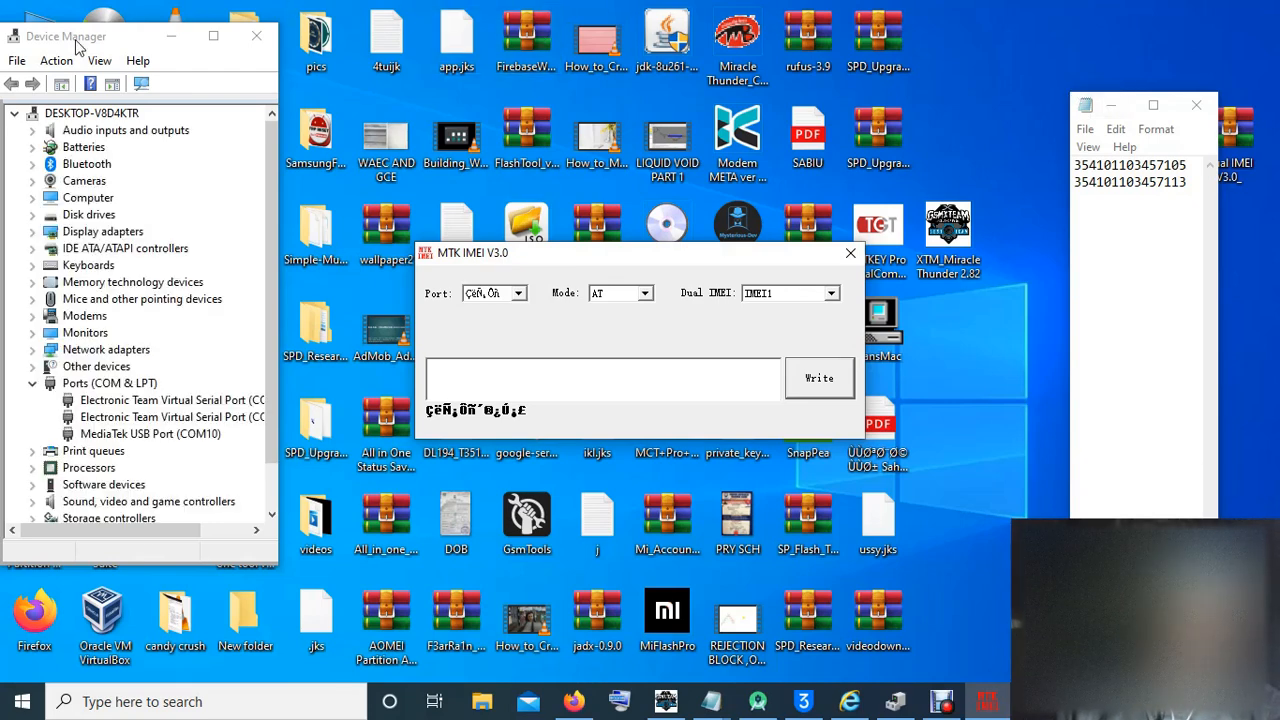
{"action": "left_click", "coordinate": [34, 383]}
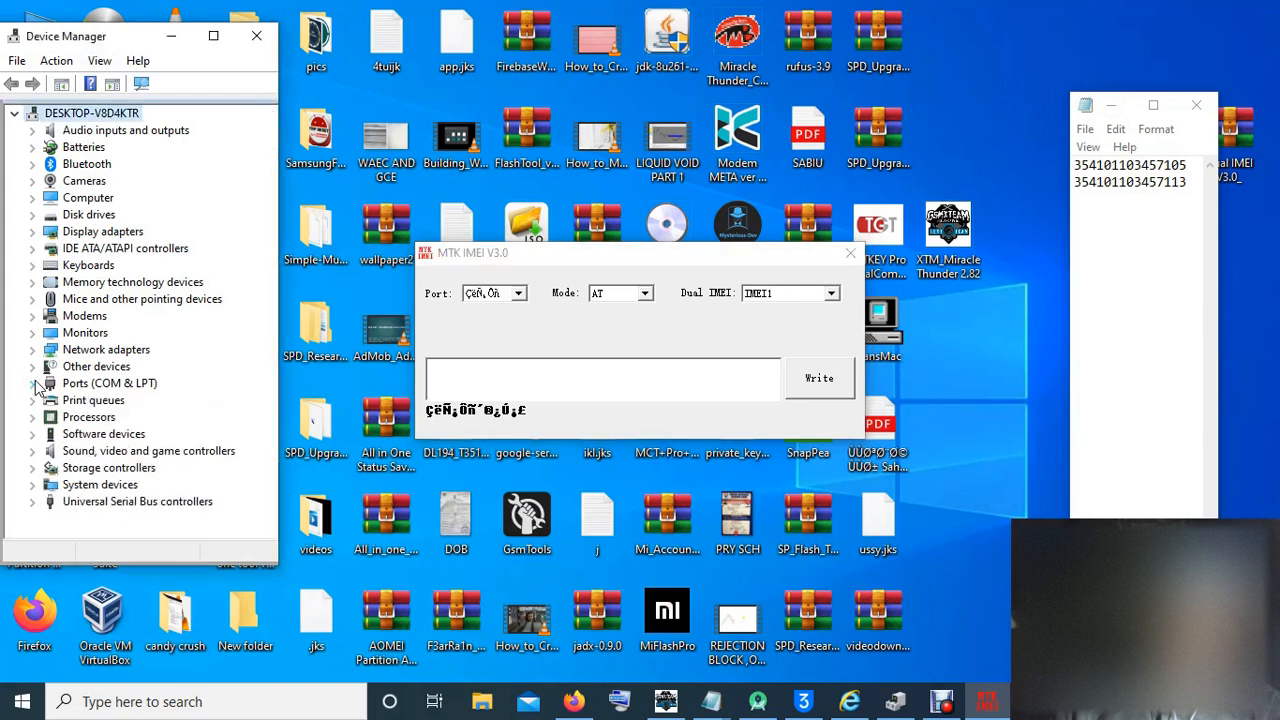
{"action": "left_click", "coordinate": [33, 383]}
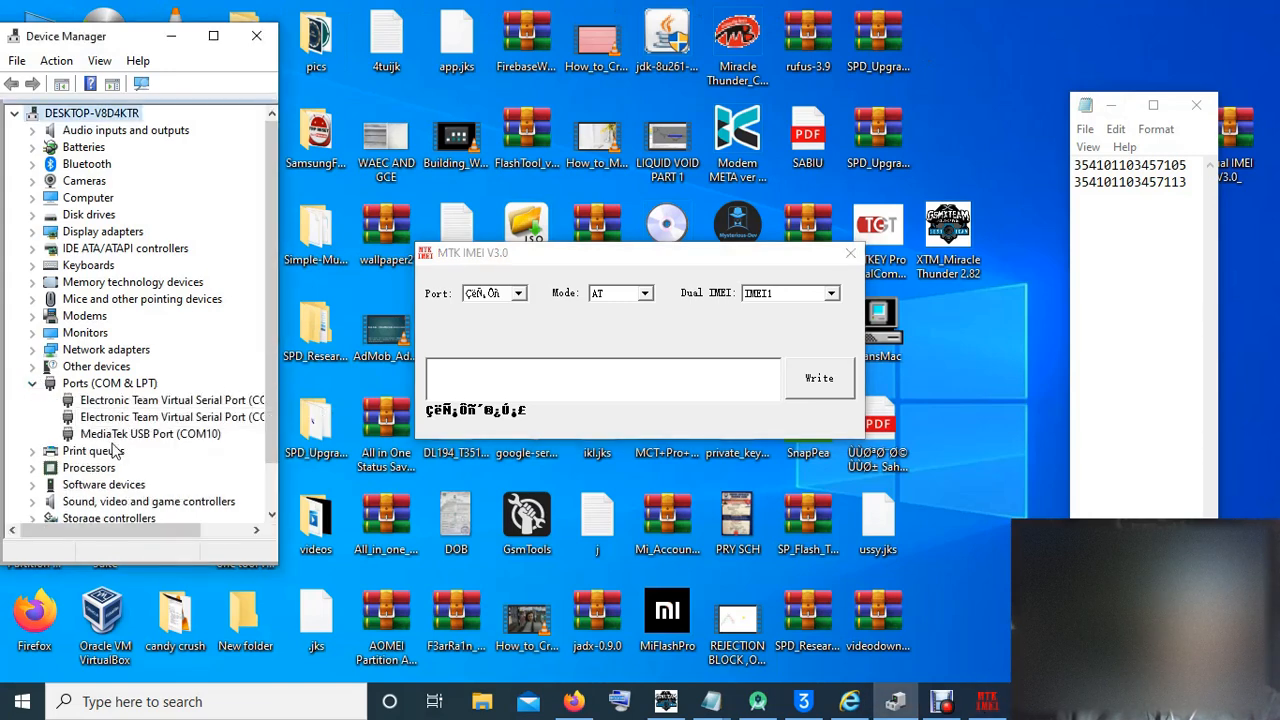
{"action": "mouse_move", "coordinate": [134, 440]}
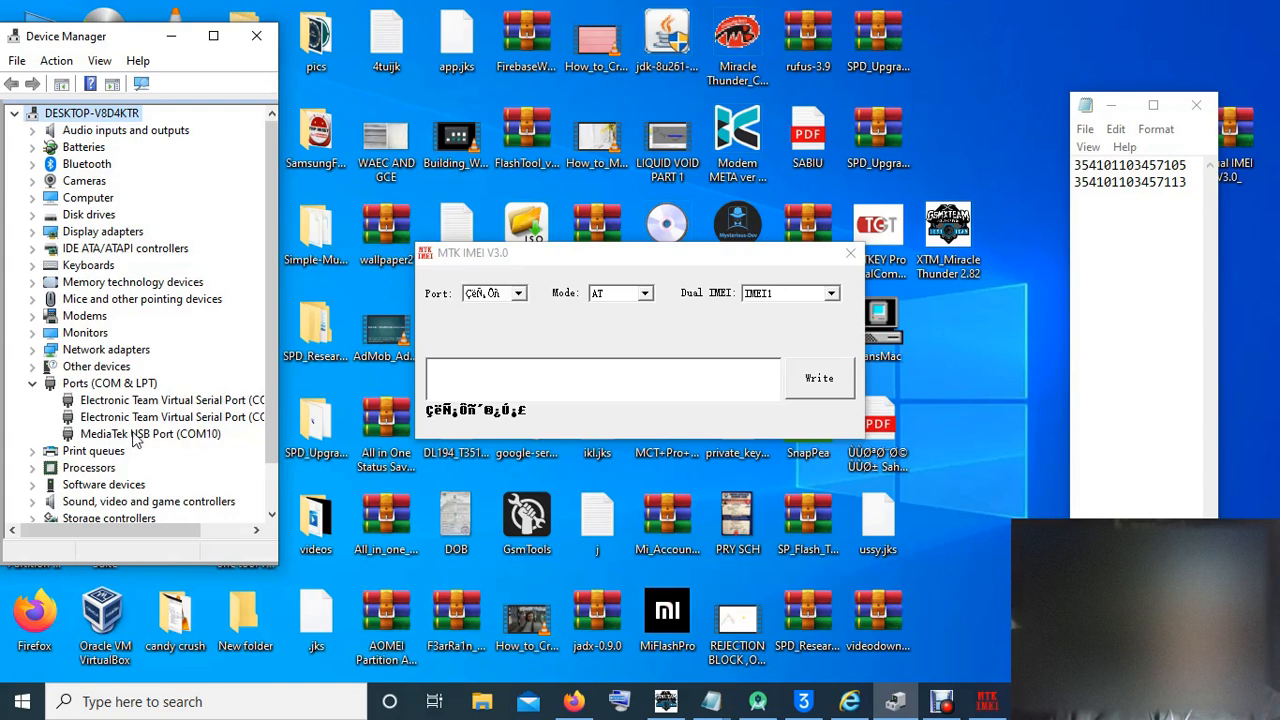
{"action": "mouse_move", "coordinate": [221, 447]}
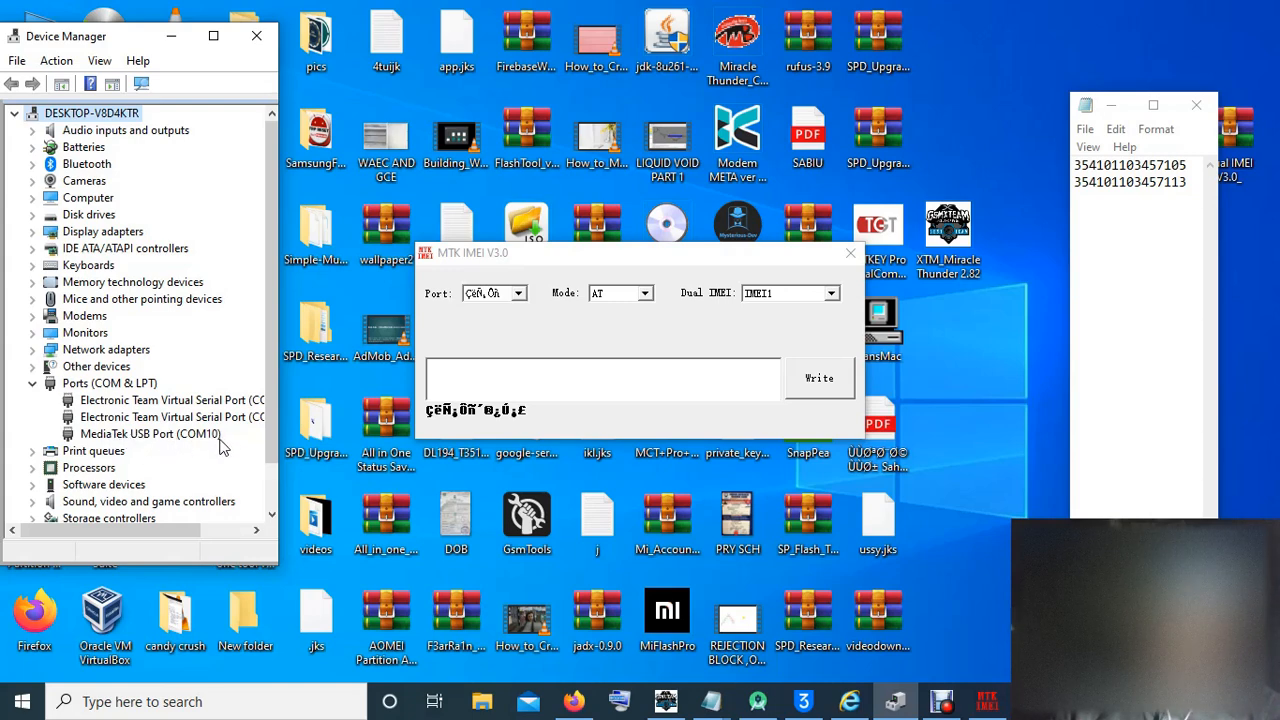
{"action": "mouse_move", "coordinate": [513, 316]}
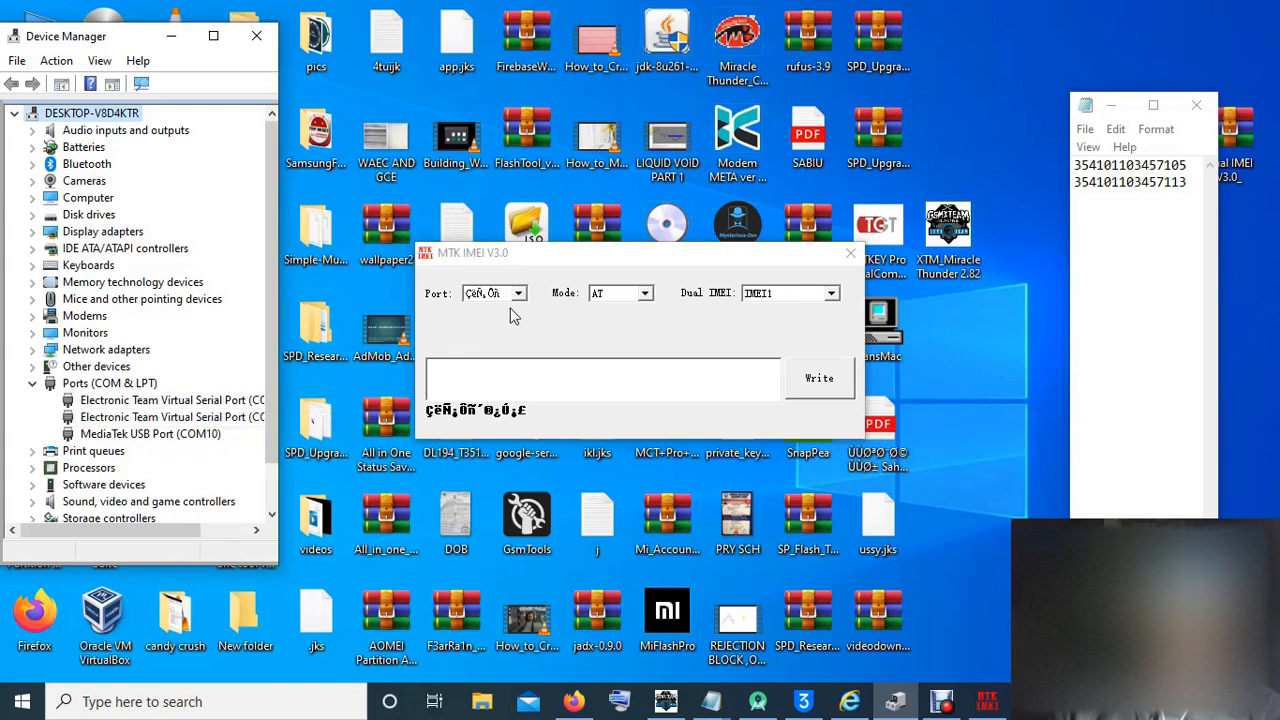
Choose COM10 in the MTK IMEI Port dropdown
{"action": "left_click", "coordinate": [518, 293]}
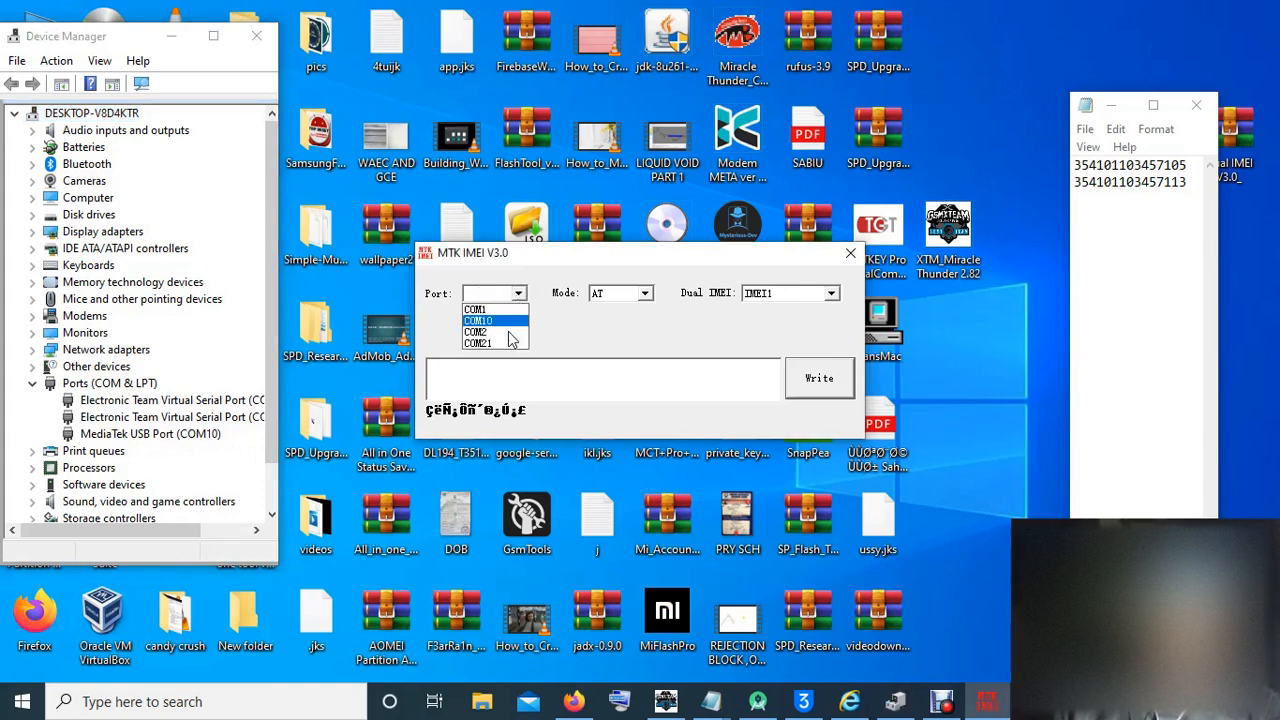
{"action": "left_click", "coordinate": [478, 320]}
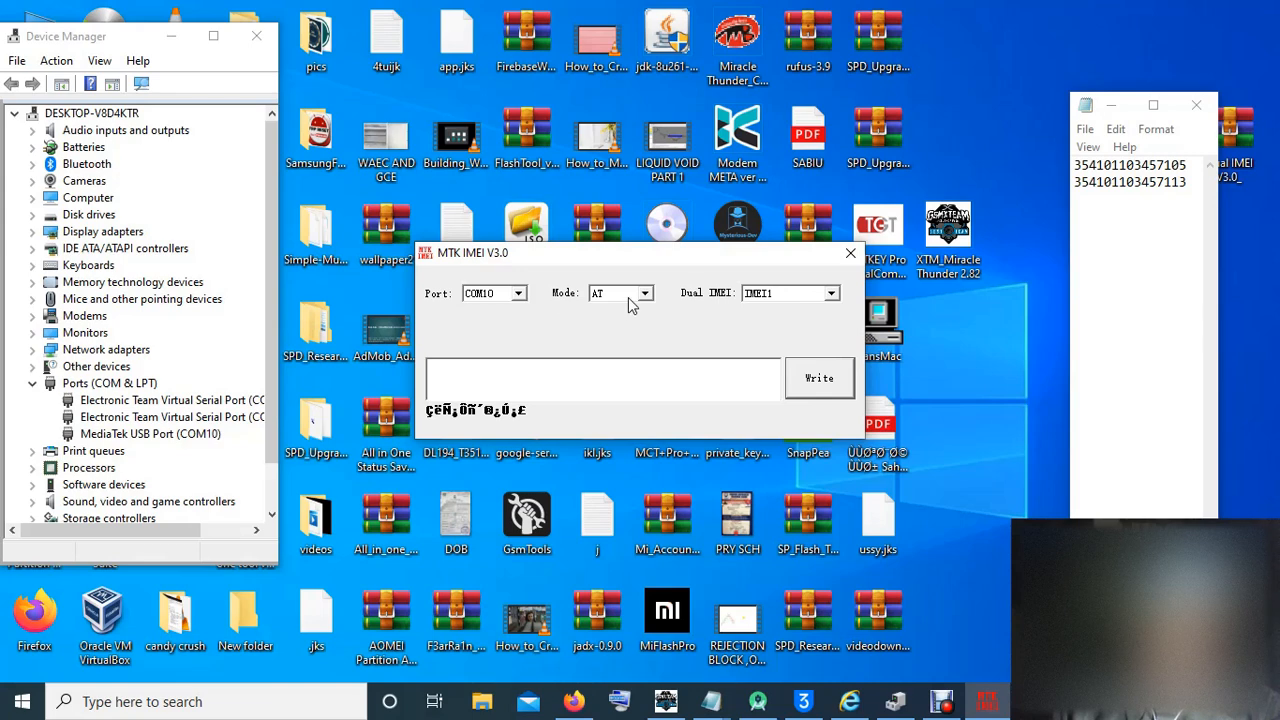
{"action": "mouse_move", "coordinate": [799, 316]}
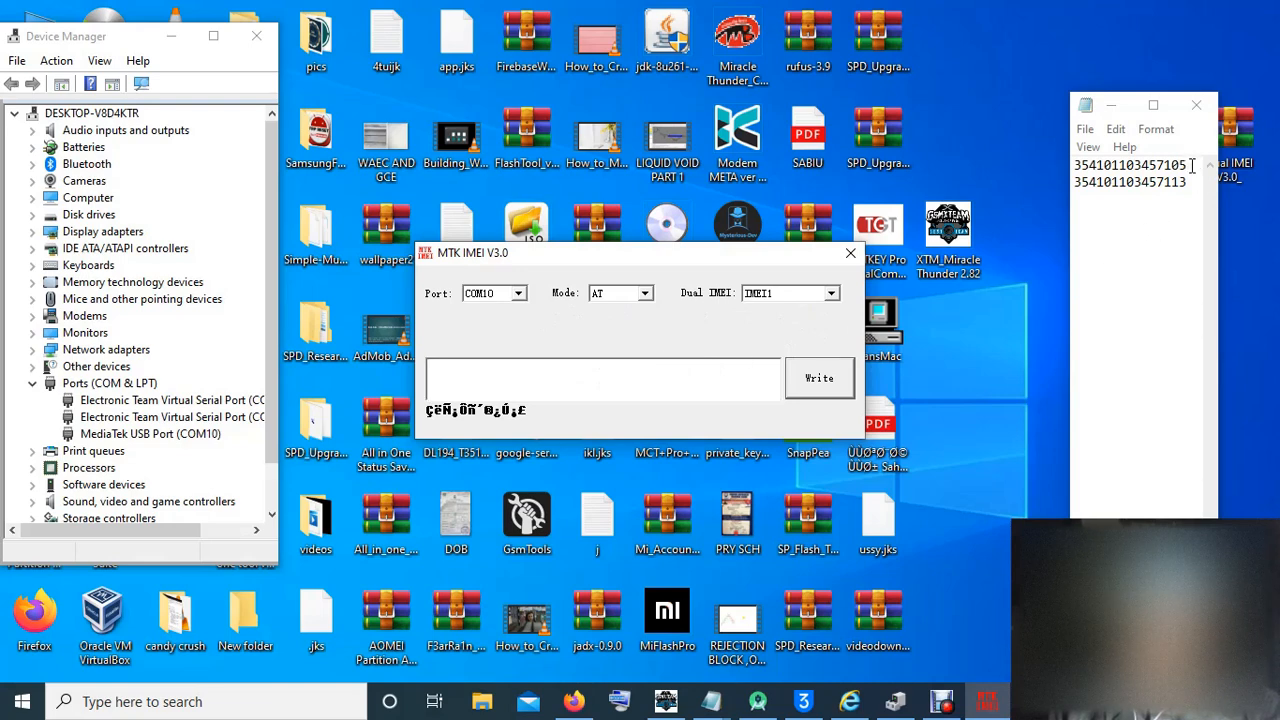
{"action": "double_click", "coordinate": [1130, 165]}
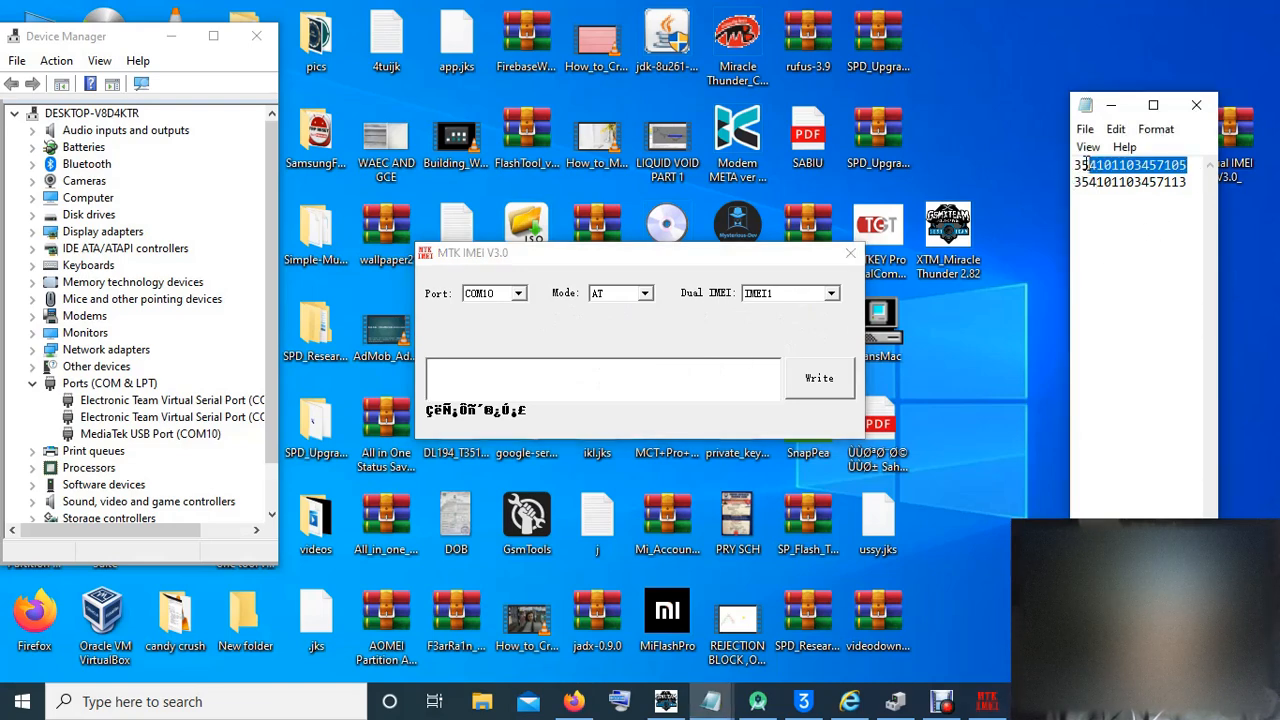
{"action": "right_click", "coordinate": [1130, 164]}
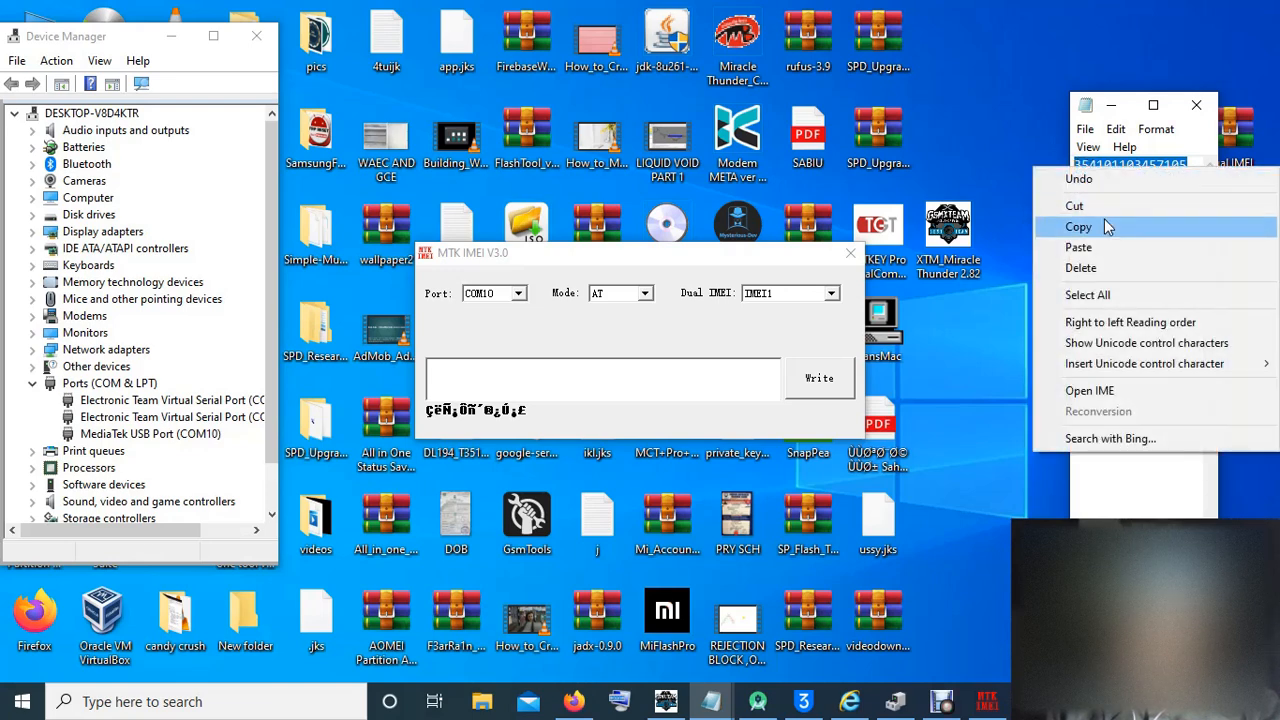
{"action": "left_click", "coordinate": [1079, 226]}
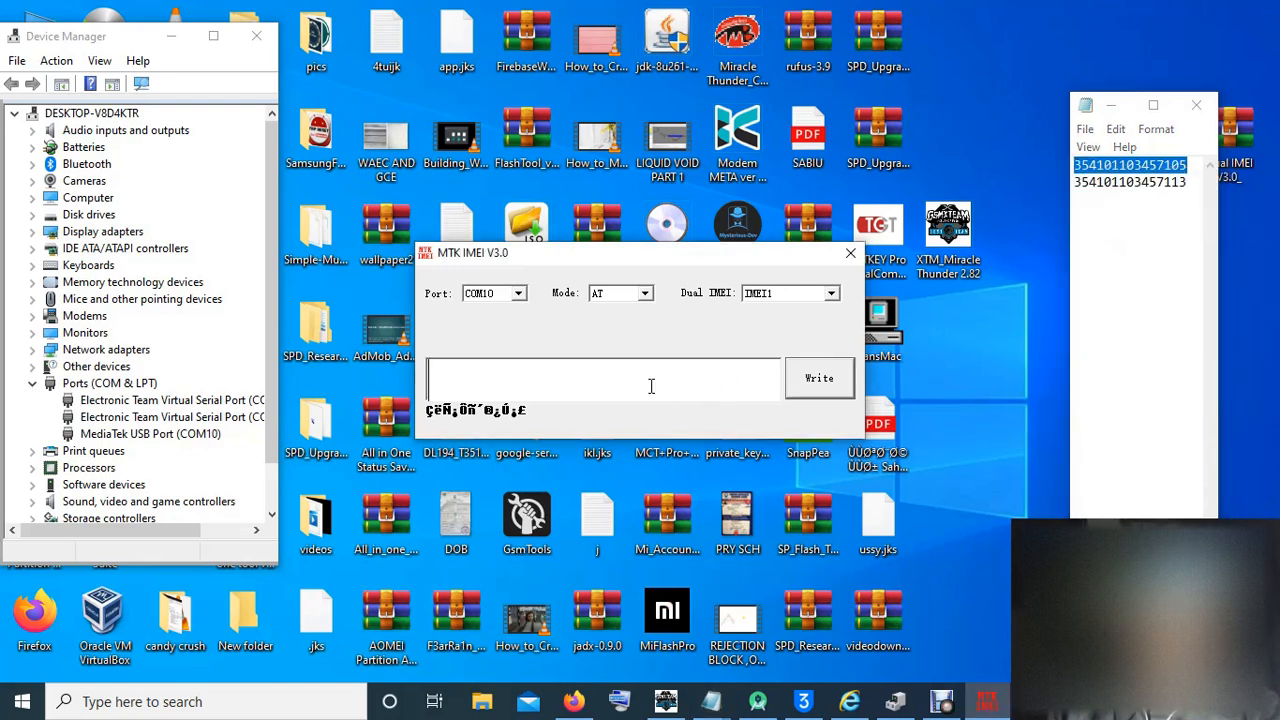
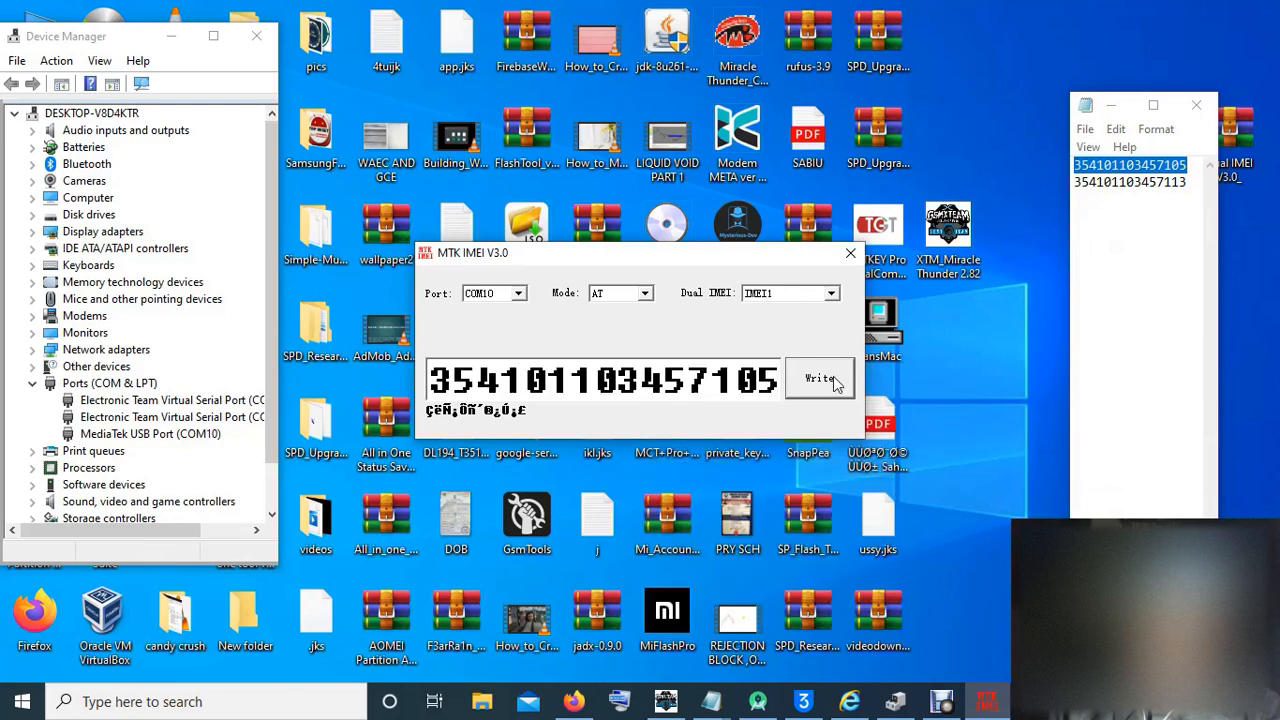
{"action": "left_click", "coordinate": [819, 378]}
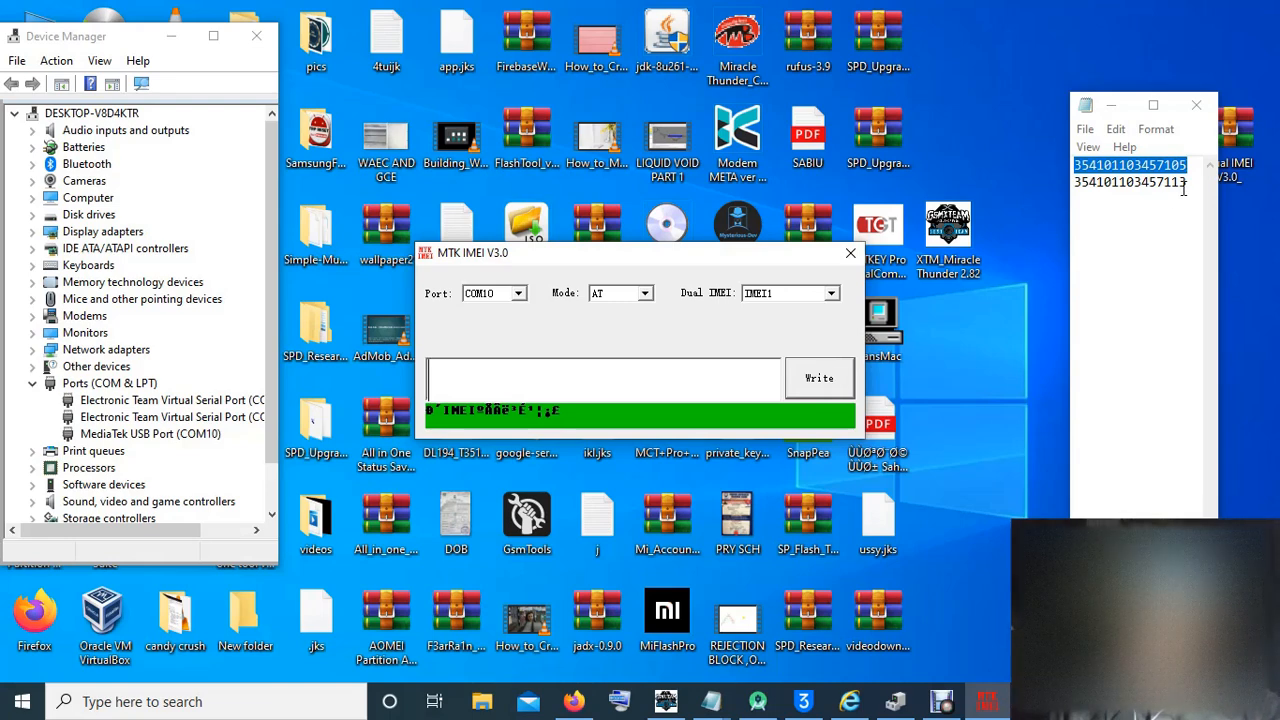
{"action": "double_click", "coordinate": [1130, 181]}
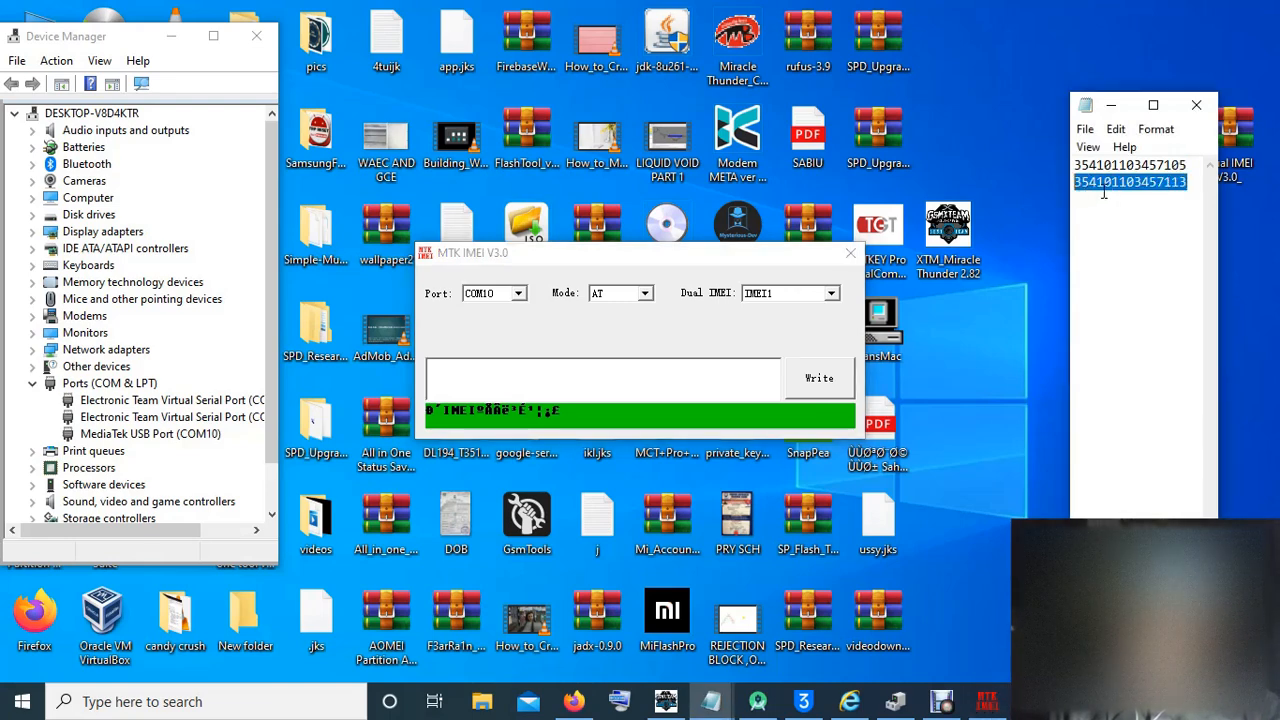
{"action": "mouse_move", "coordinate": [990, 280]}
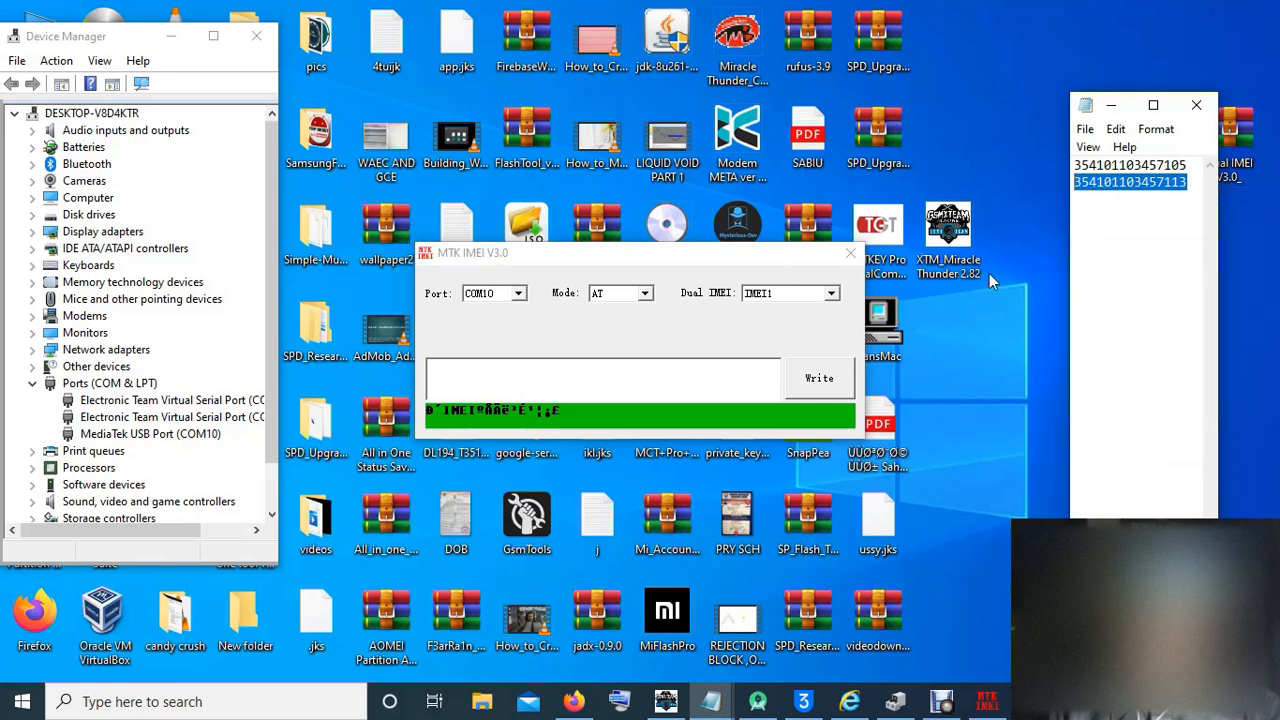
{"action": "left_click", "coordinate": [830, 292]}
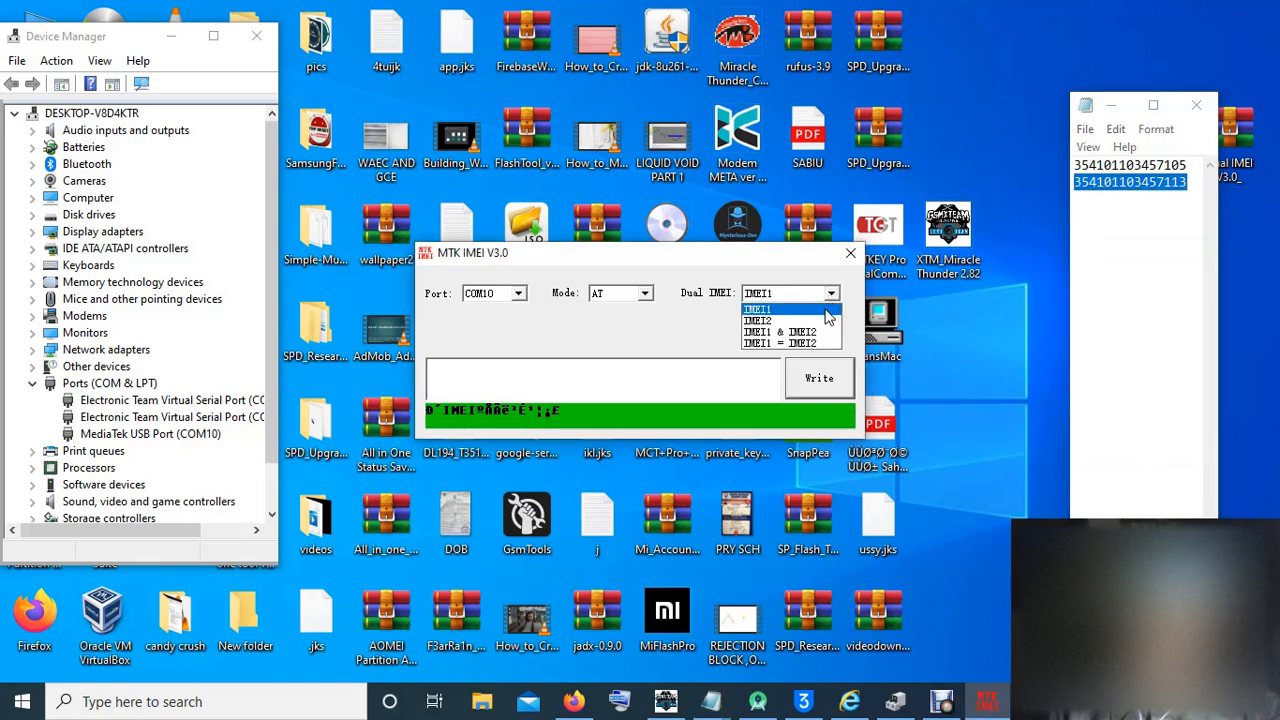
{"action": "left_click", "coordinate": [757, 320]}
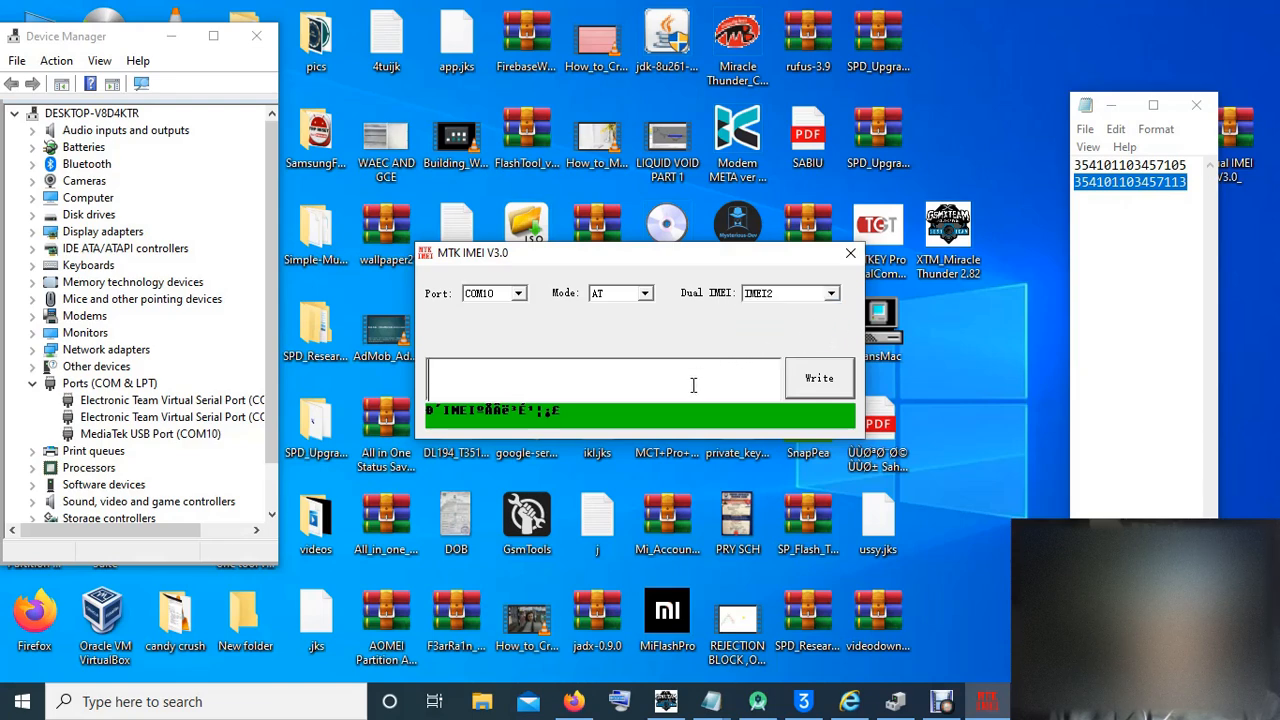
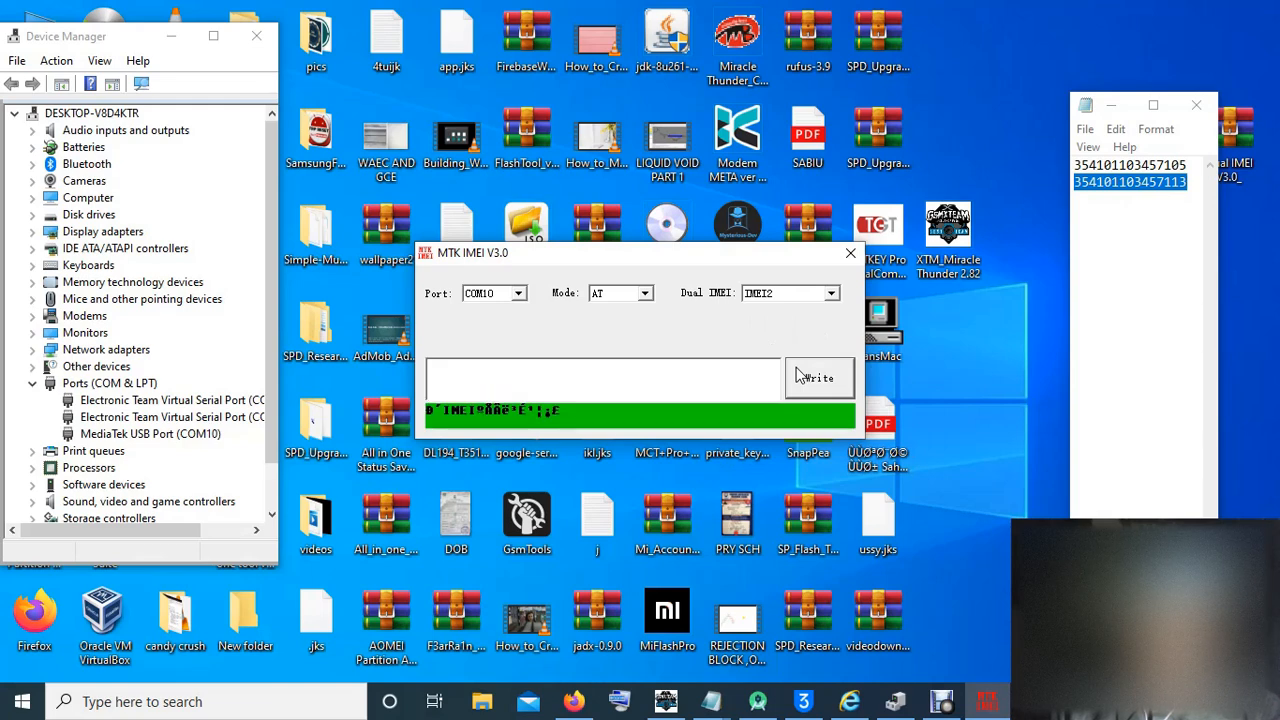
{"action": "mouse_move", "coordinate": [720, 450]}
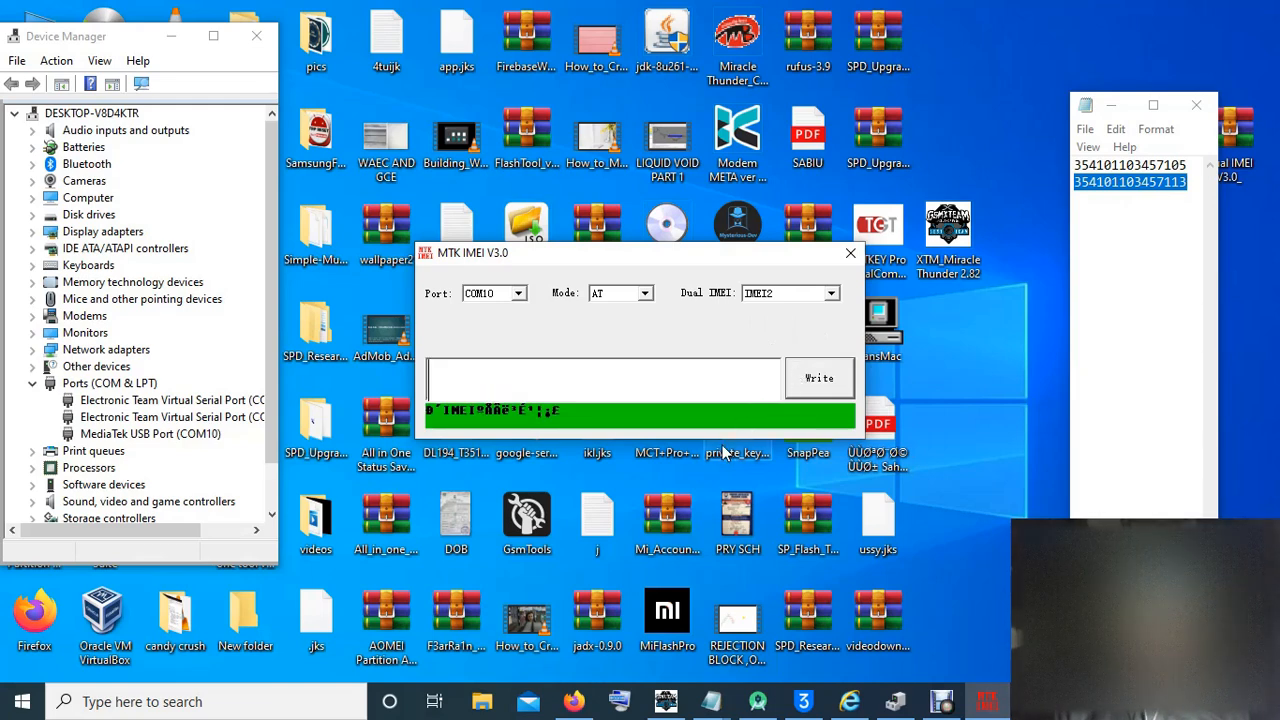
Refresh Device Manager to confirm MediaTek USB Port (COM10) is gone from Ports
{"action": "left_click", "coordinate": [33, 113]}
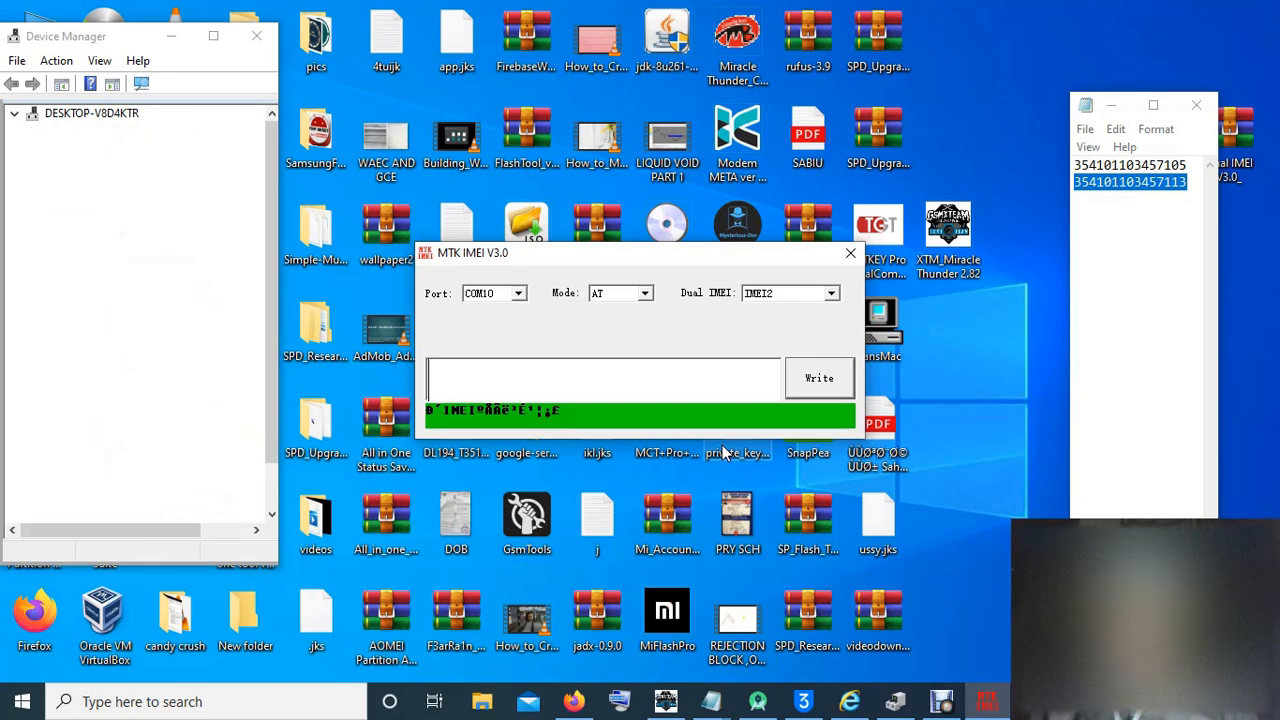
{"action": "left_click", "coordinate": [32, 112]}
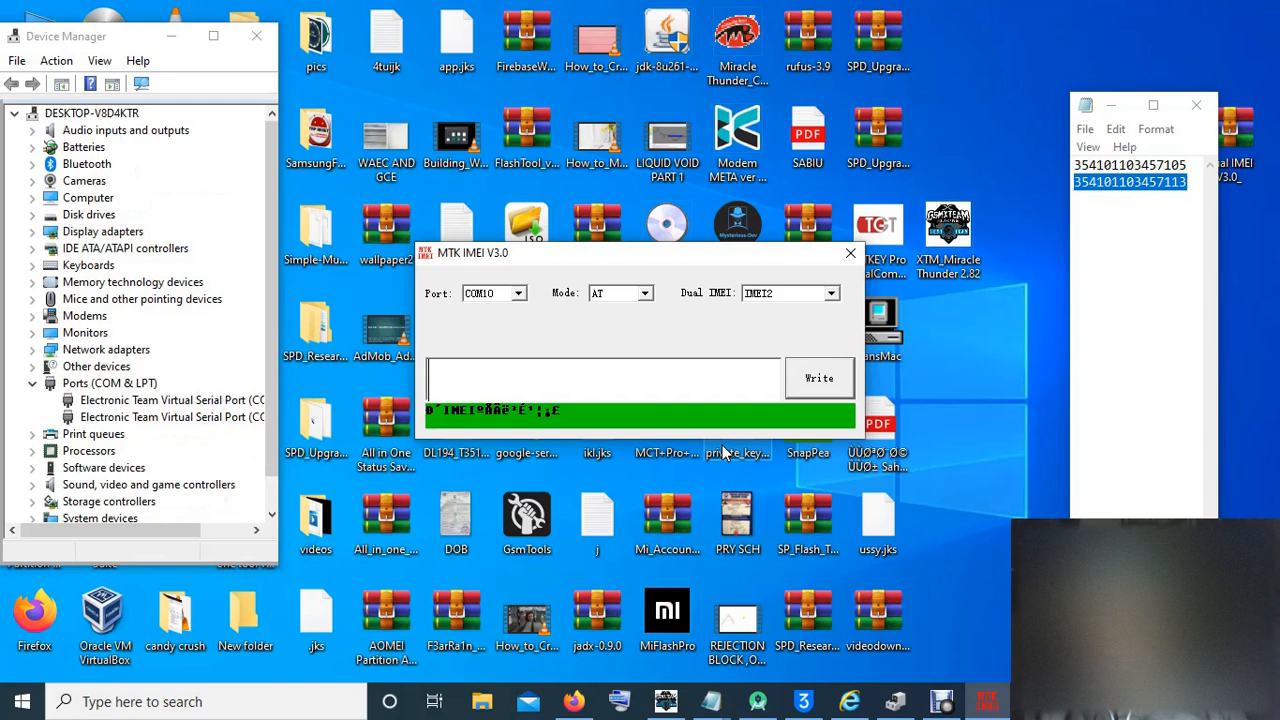